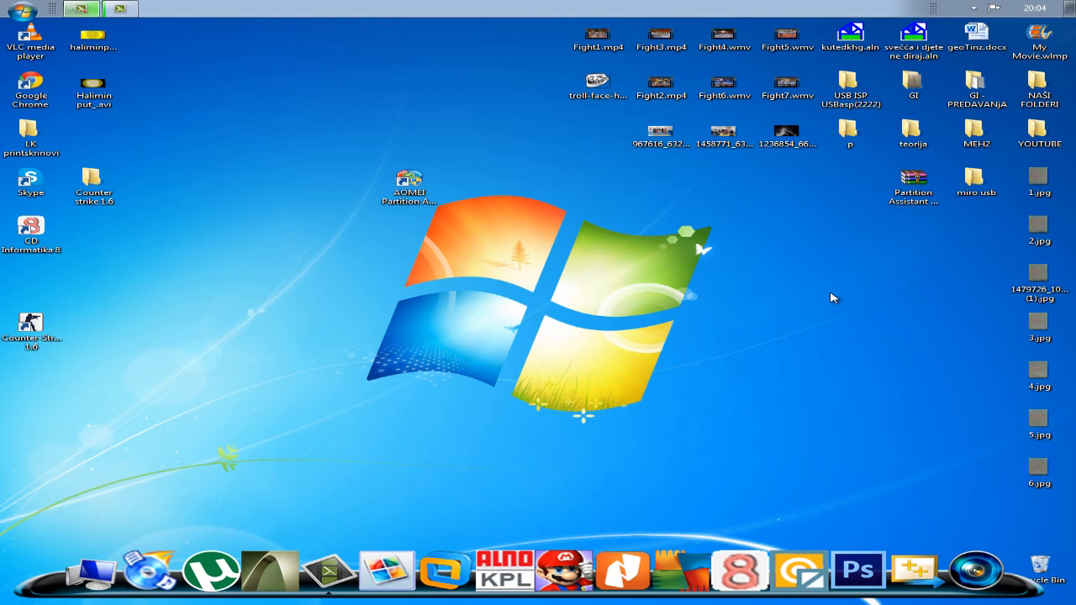
mouse_move(832, 300)
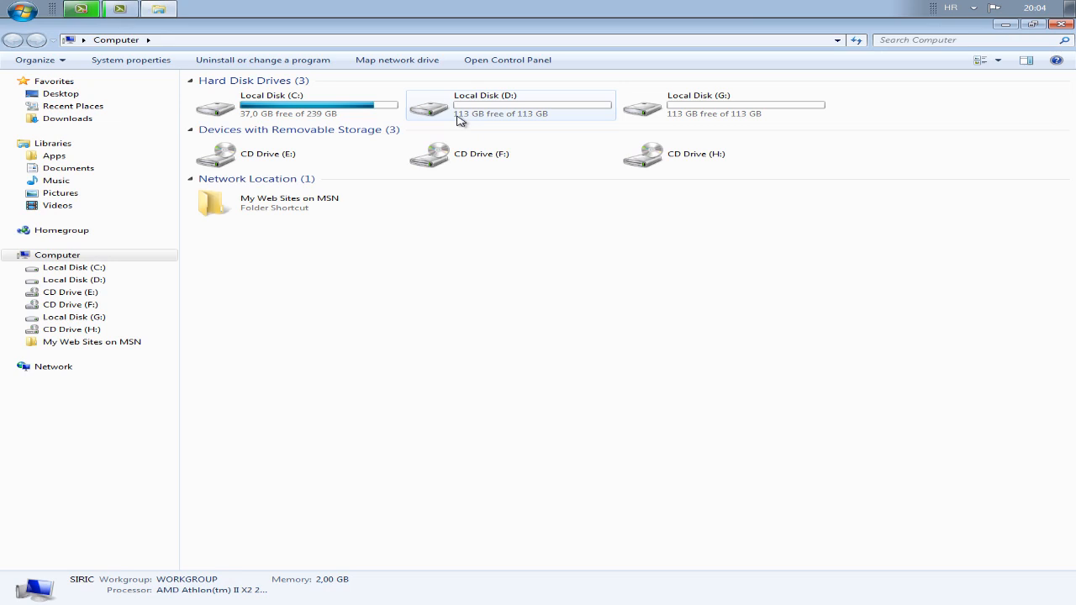
mouse_move(686, 101)
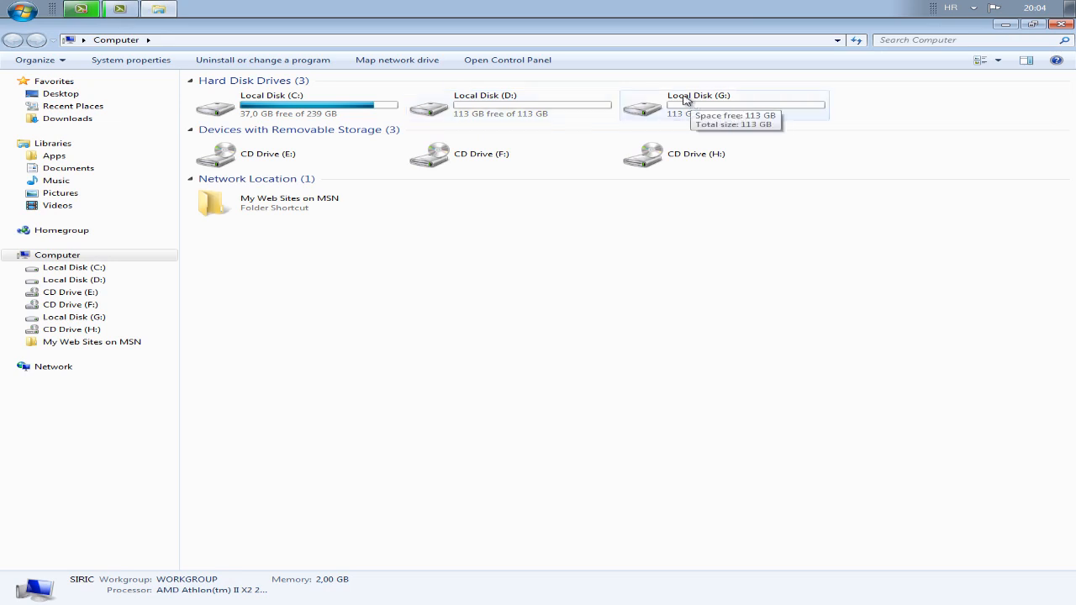
Step: Review the size details of drives C:, D: and G: before partitioning
left_click(269, 105)
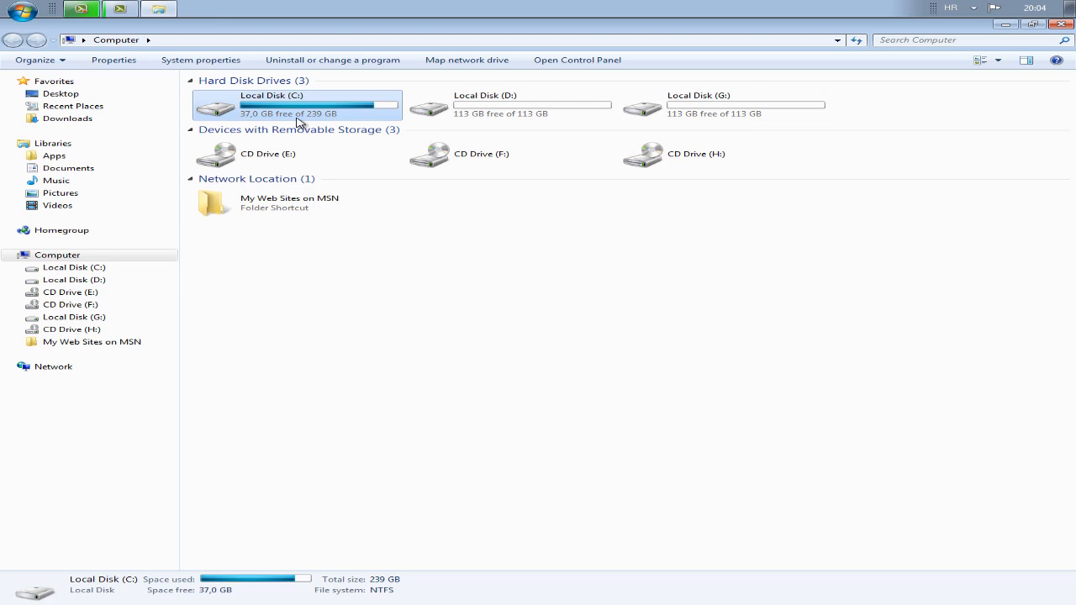
left_click(484, 104)
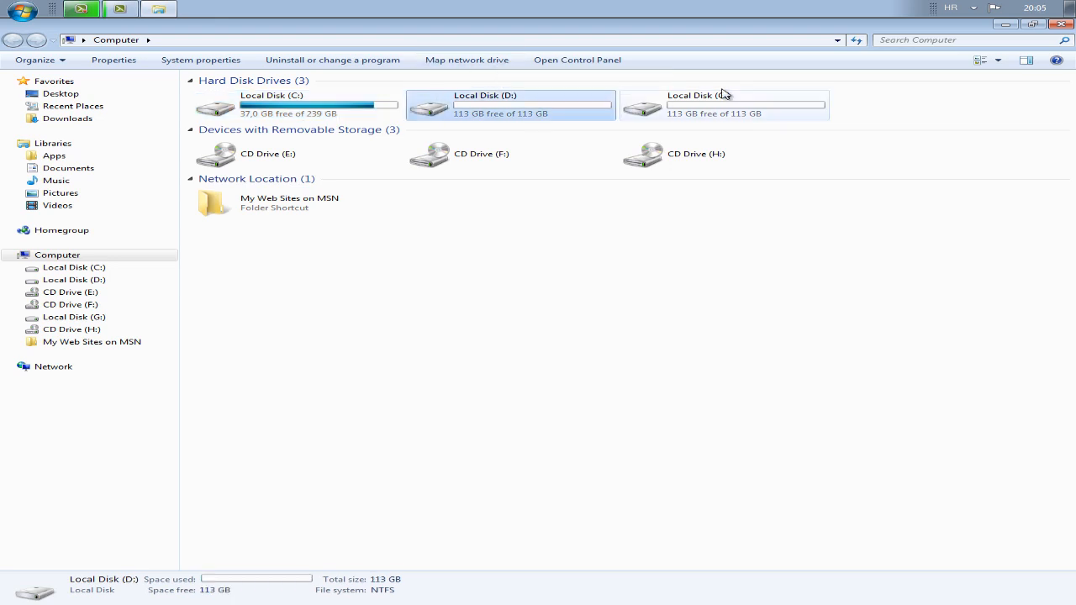
left_click(723, 104)
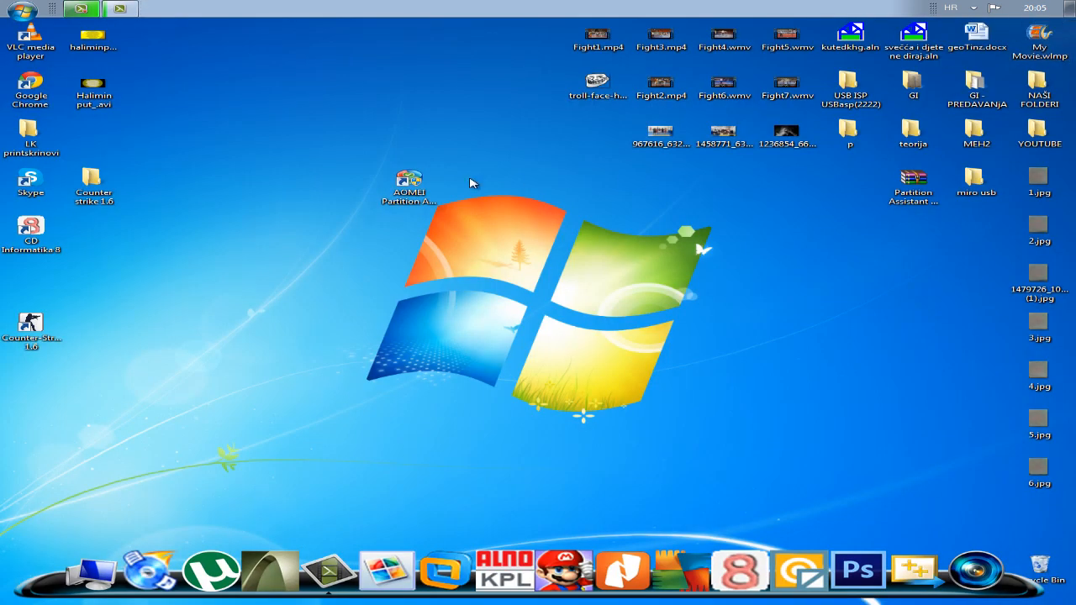
left_click(409, 187)
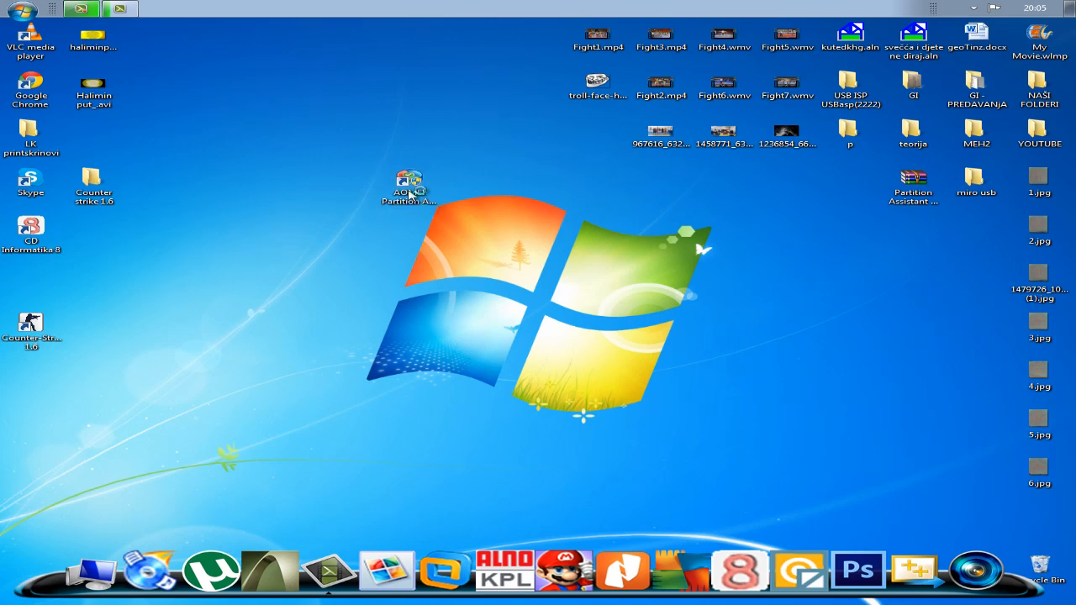
Step: Launch AOMEI Partition Assistant and dismiss the upgrade notice to list disk 1's partitions
double_click(410, 184)
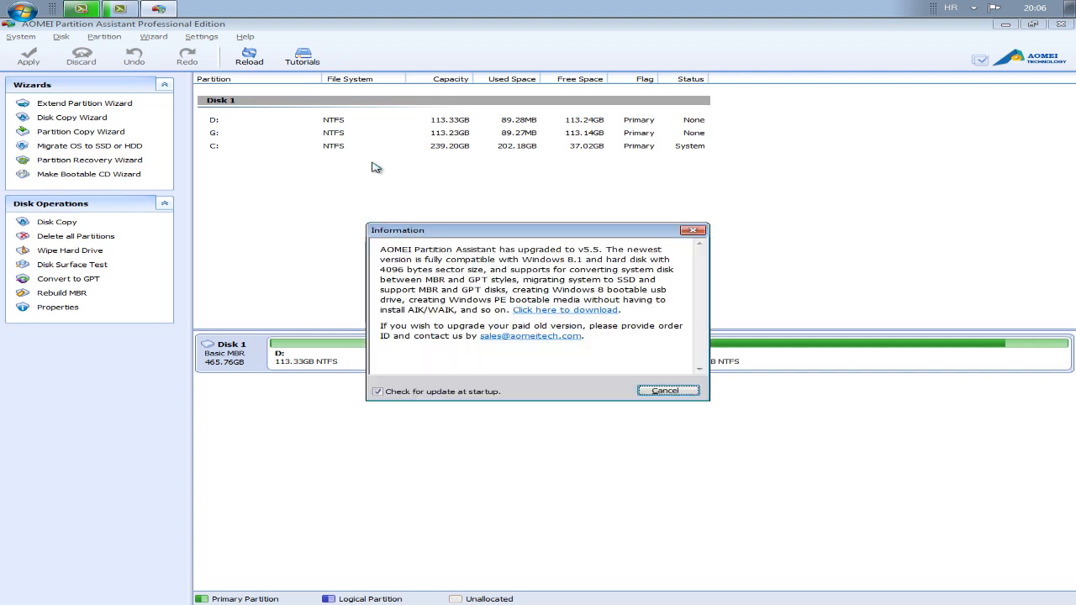
left_click(666, 390)
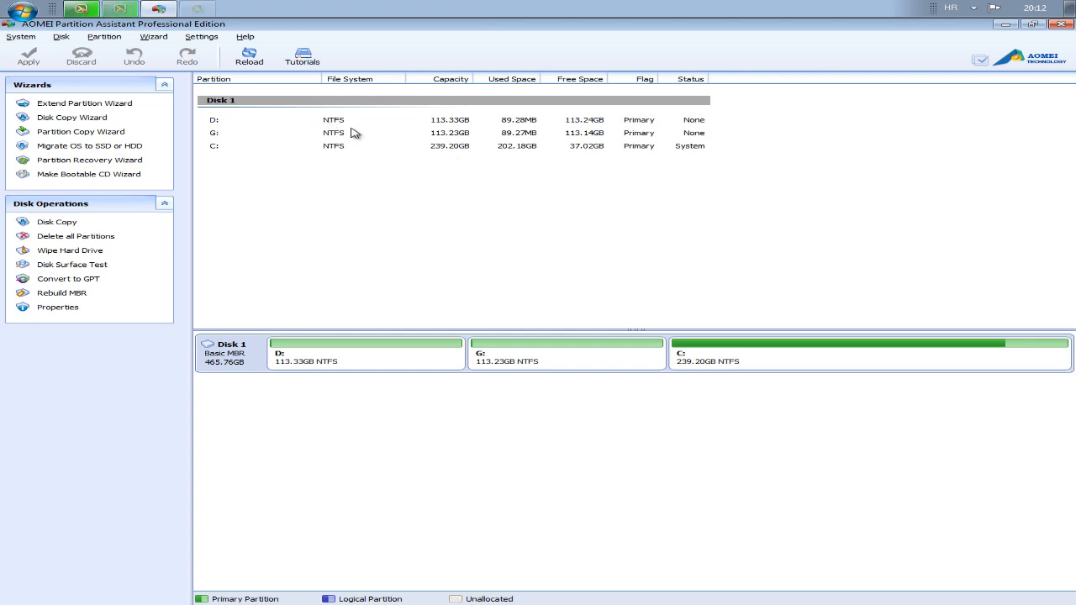
mouse_move(232, 132)
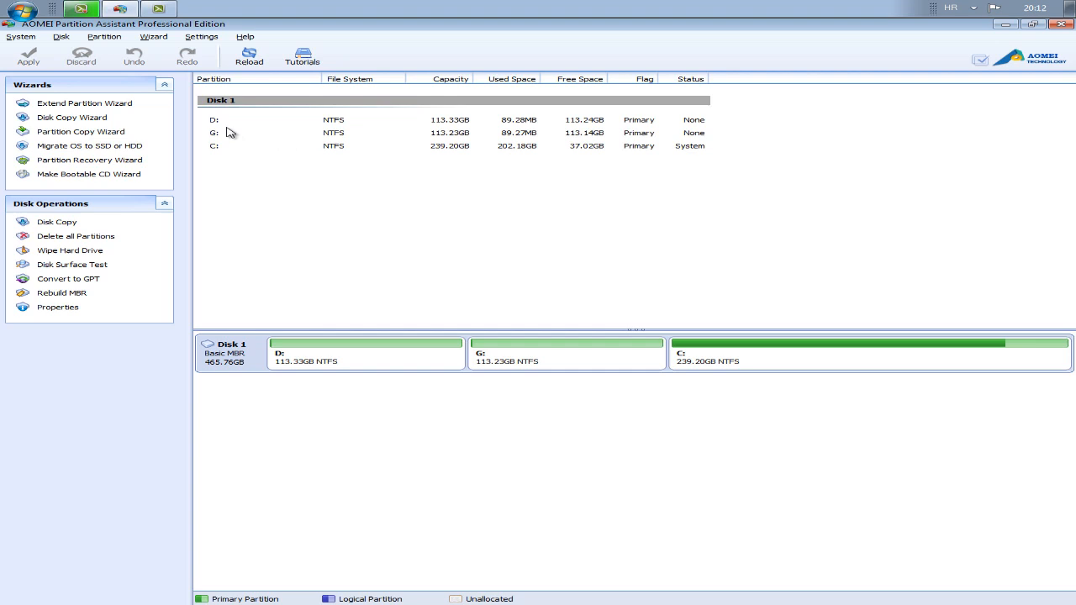
mouse_move(222, 136)
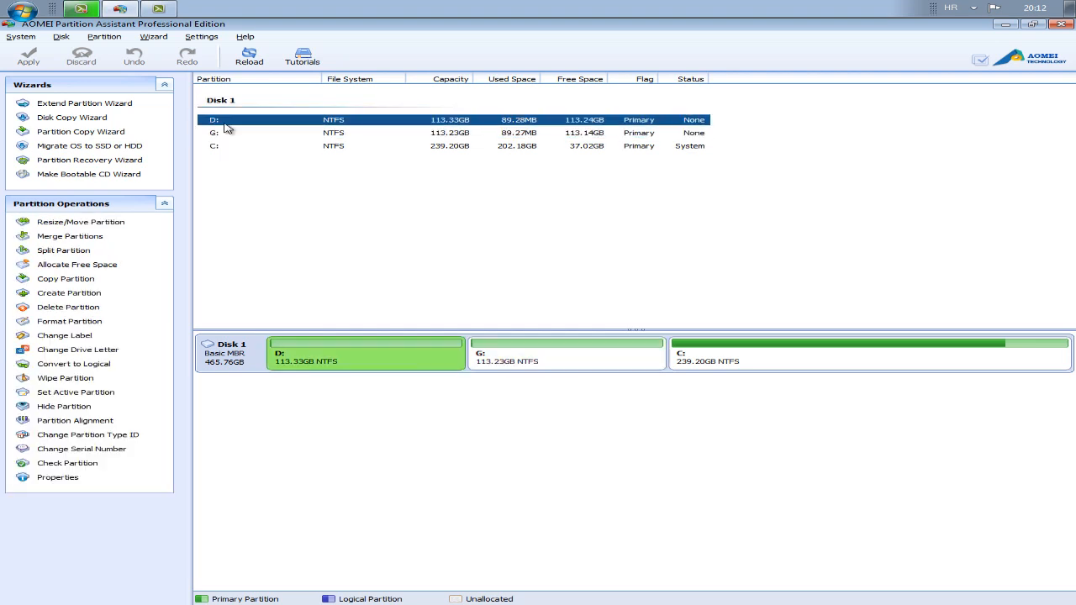
Step: Queue a merge of partition G: into D: via Merge Partitions
right_click(226, 127)
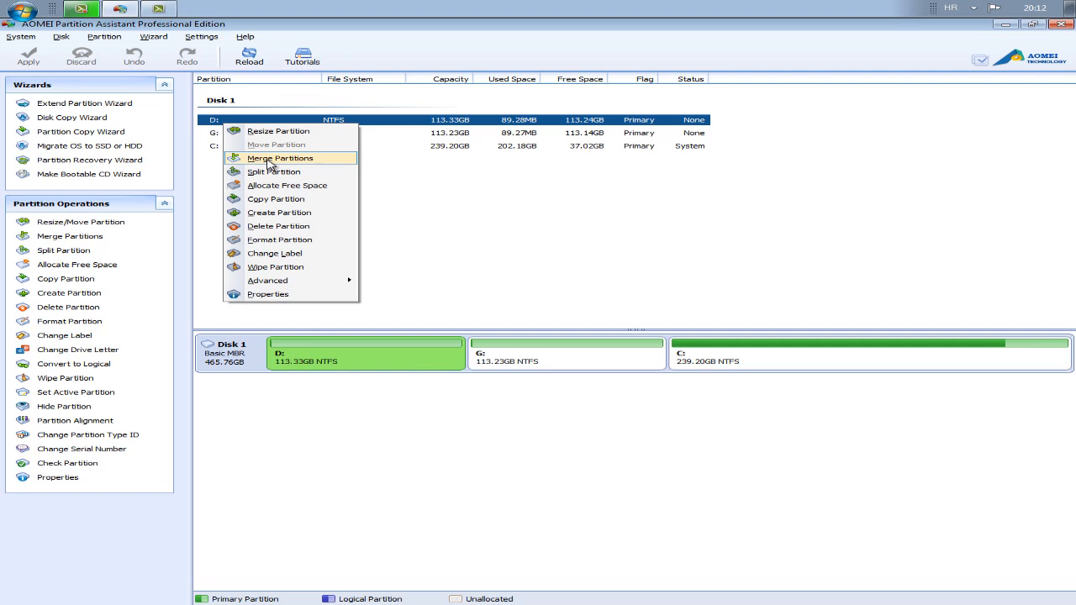
left_click(279, 158)
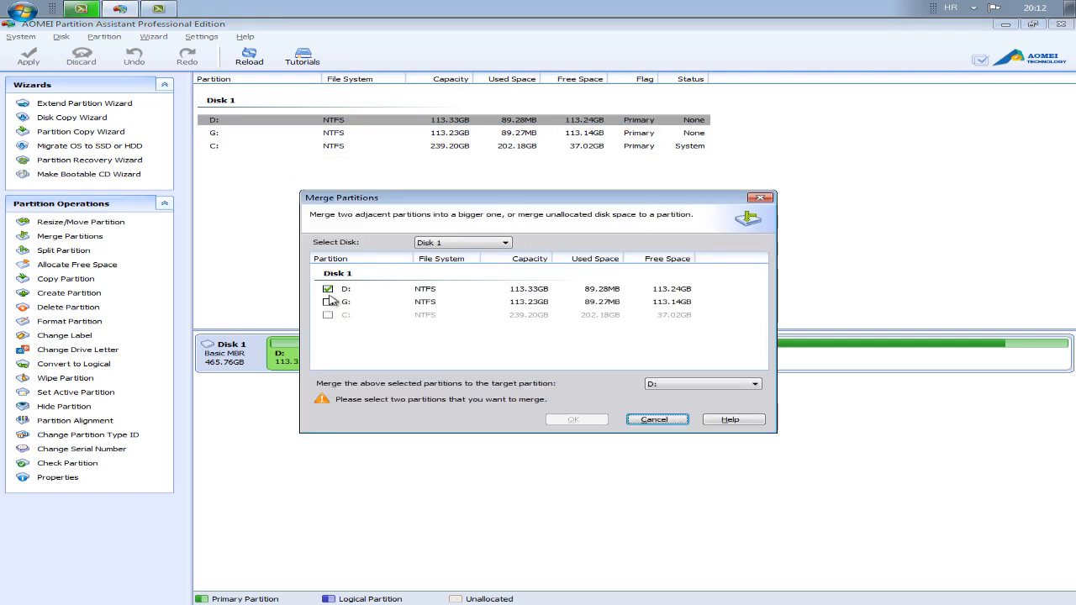
left_click(328, 301)
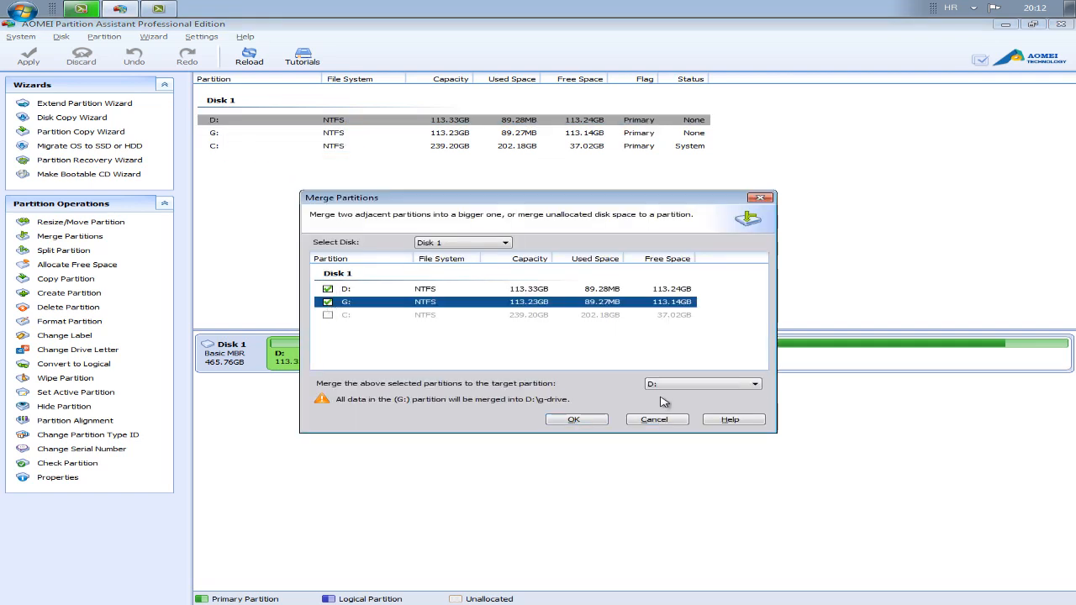
left_click(575, 420)
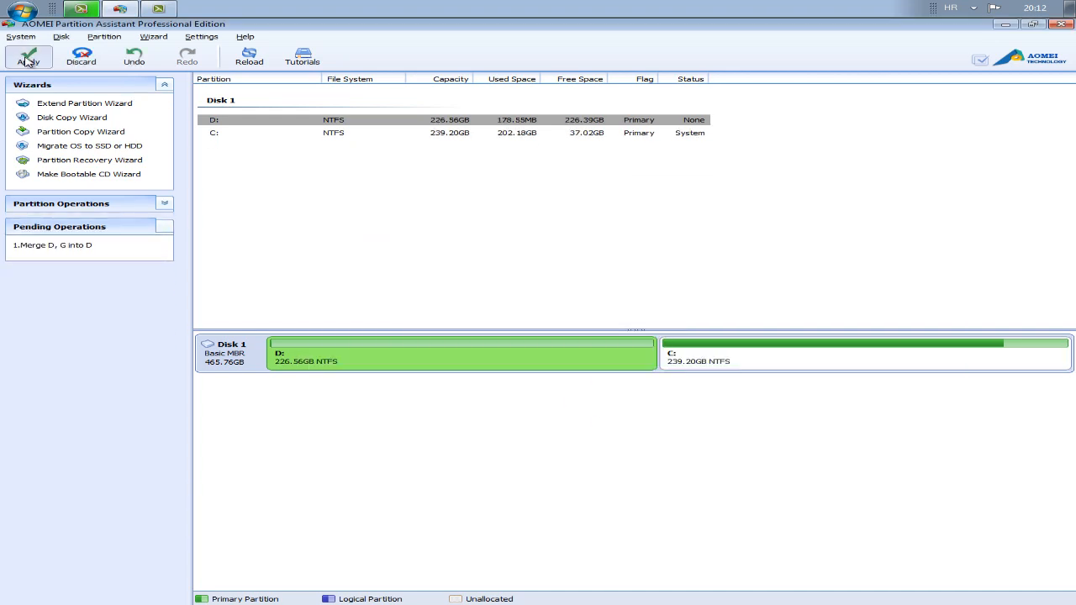
Step: Apply the pending merge, producing a single 226.56GB D: beside C:
left_click(27, 57)
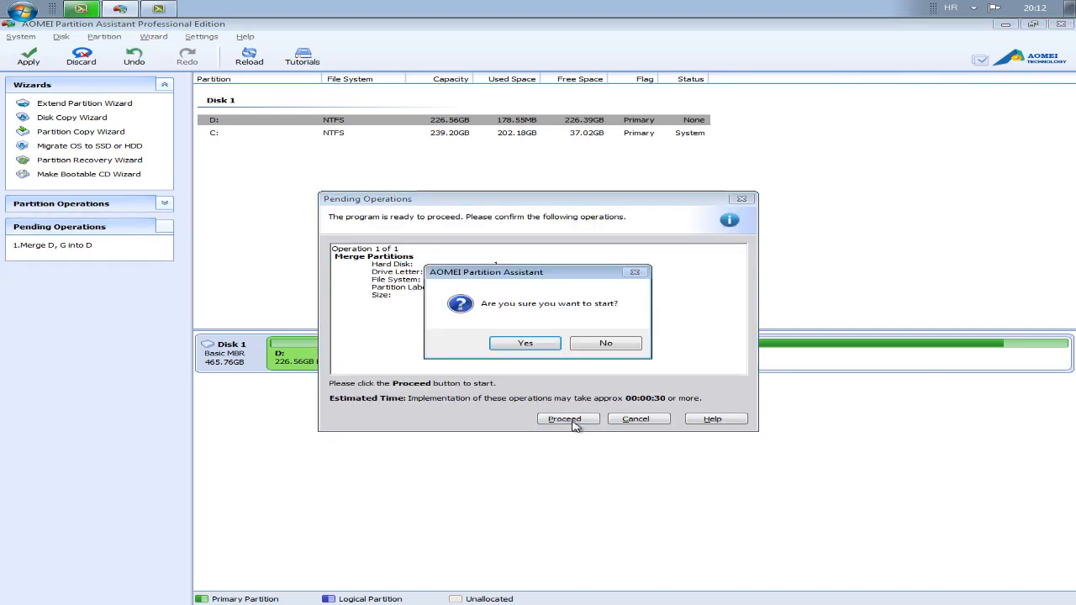
left_click(525, 342)
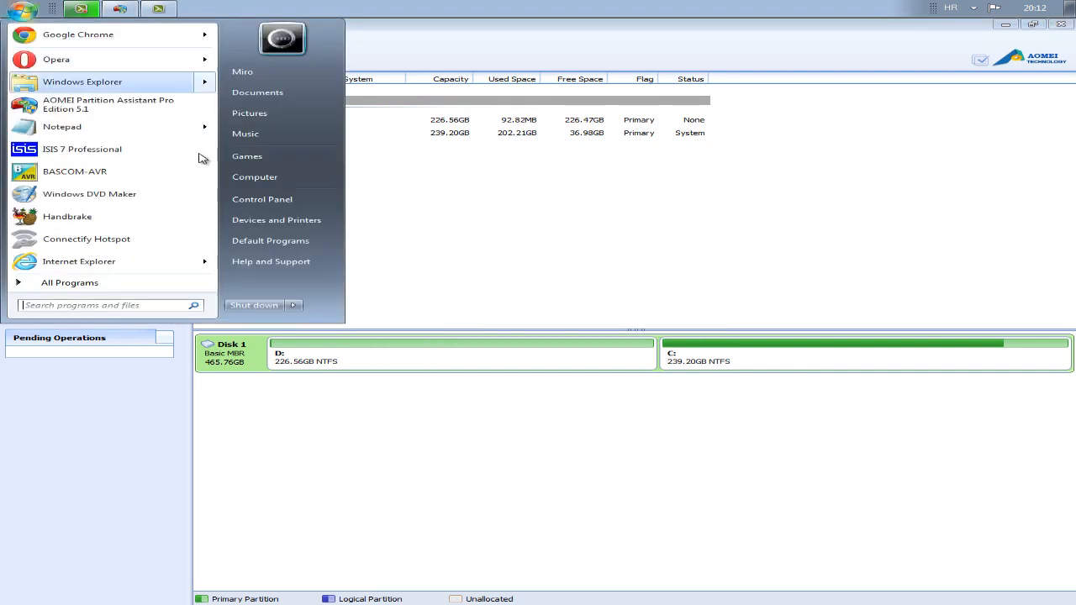
left_click(256, 176)
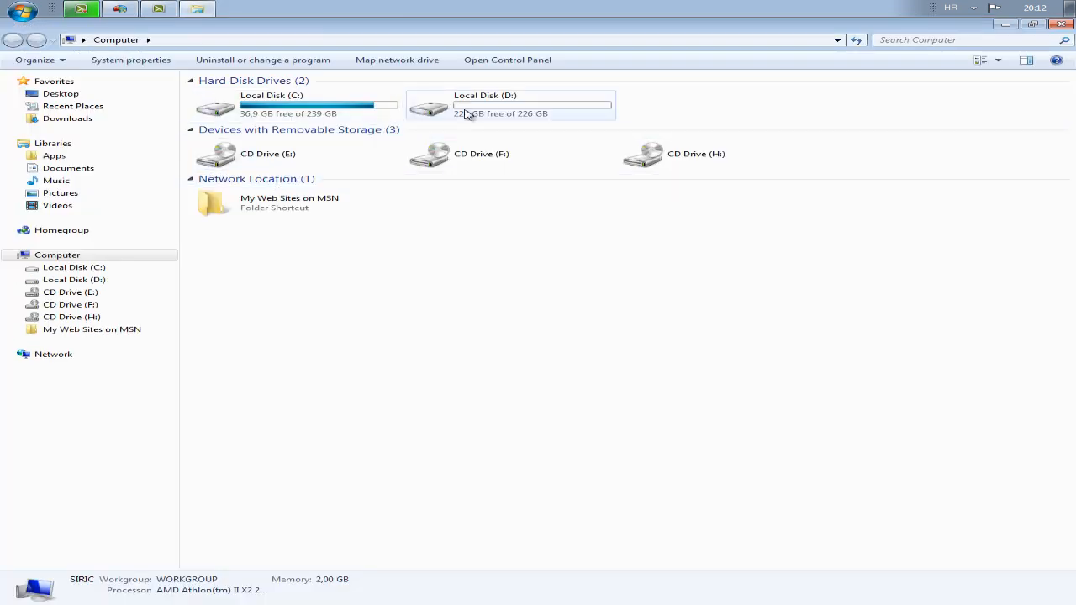
left_click(511, 104)
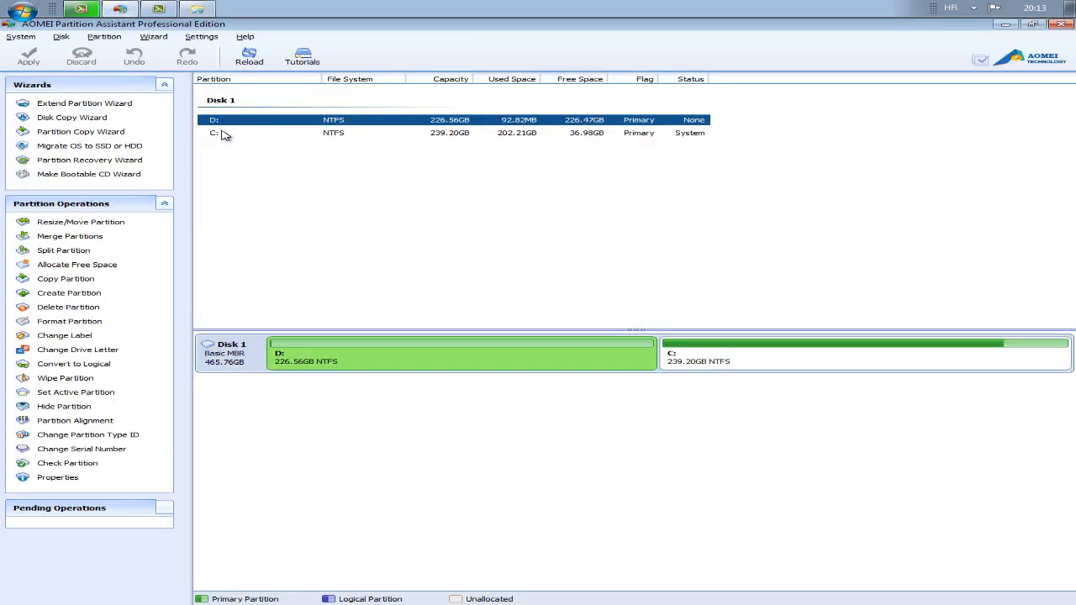
Step: Delete partition D: quickly, leaving 226.56GB unallocated before C:, still pending
right_click(216, 120)
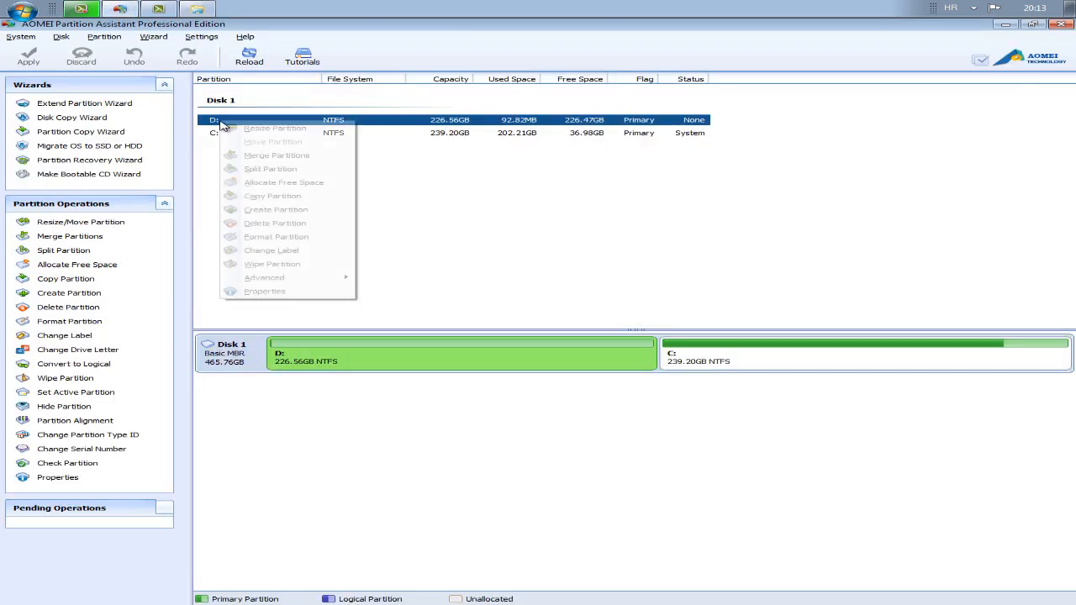
mouse_move(276, 222)
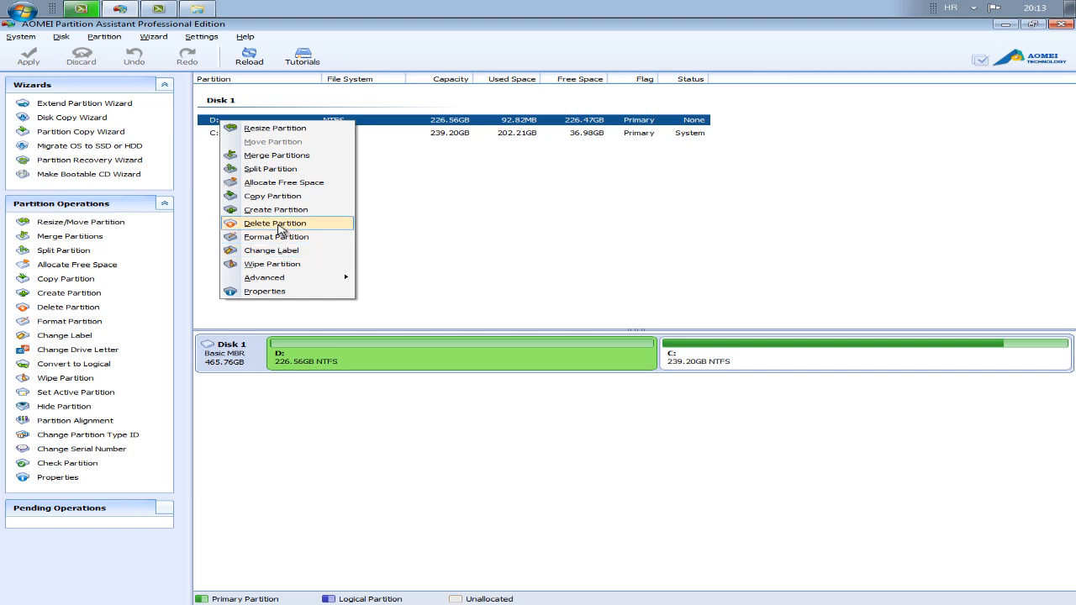
left_click(276, 221)
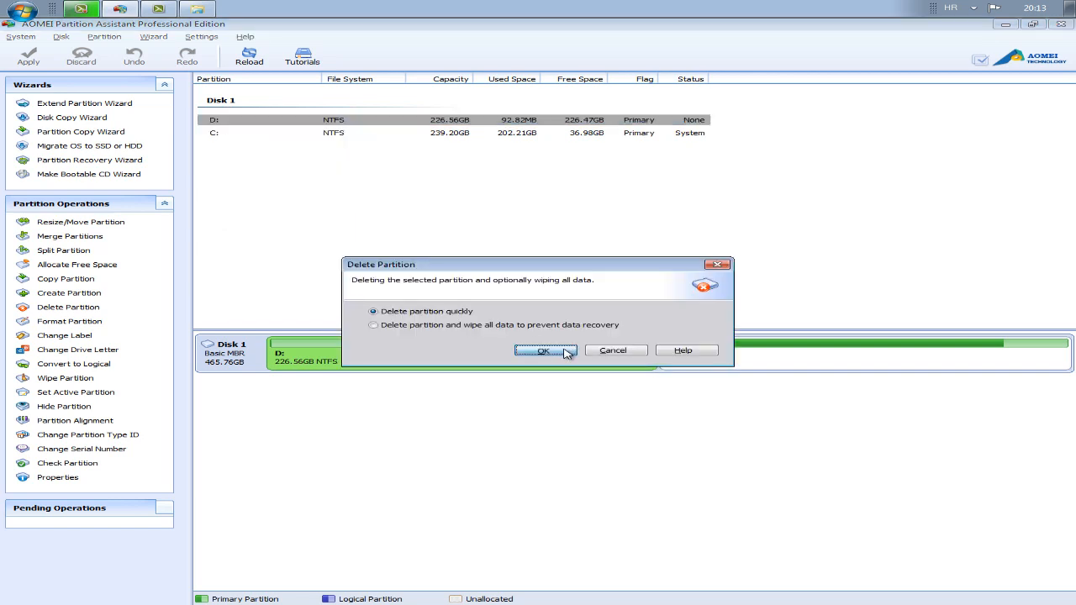
left_click(543, 351)
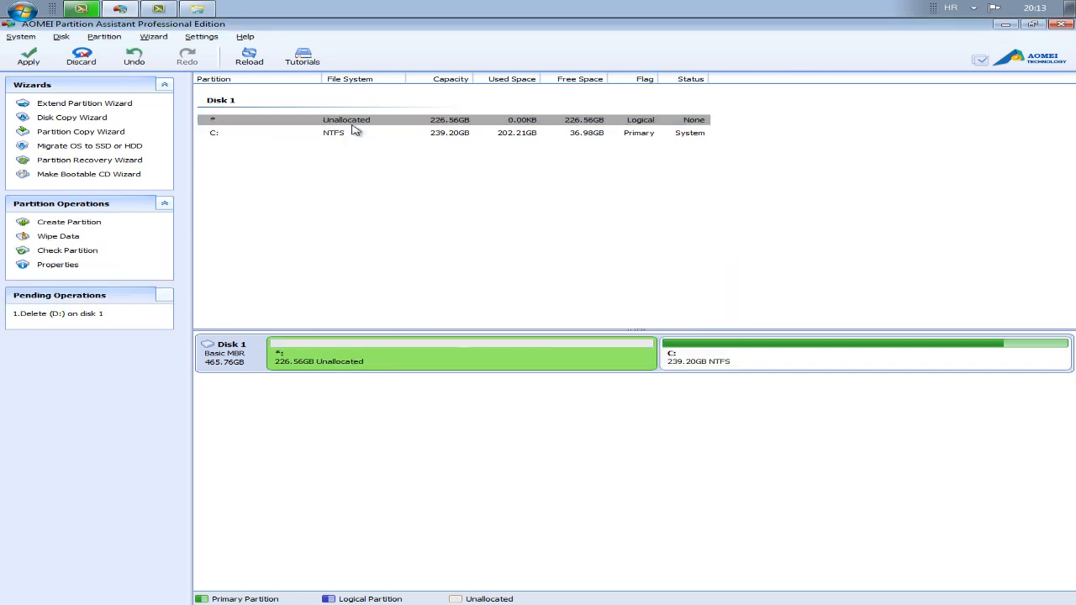
Step: Queue a merge of the unallocated space into C:, giving one 465.76GB C:
right_click(336, 133)
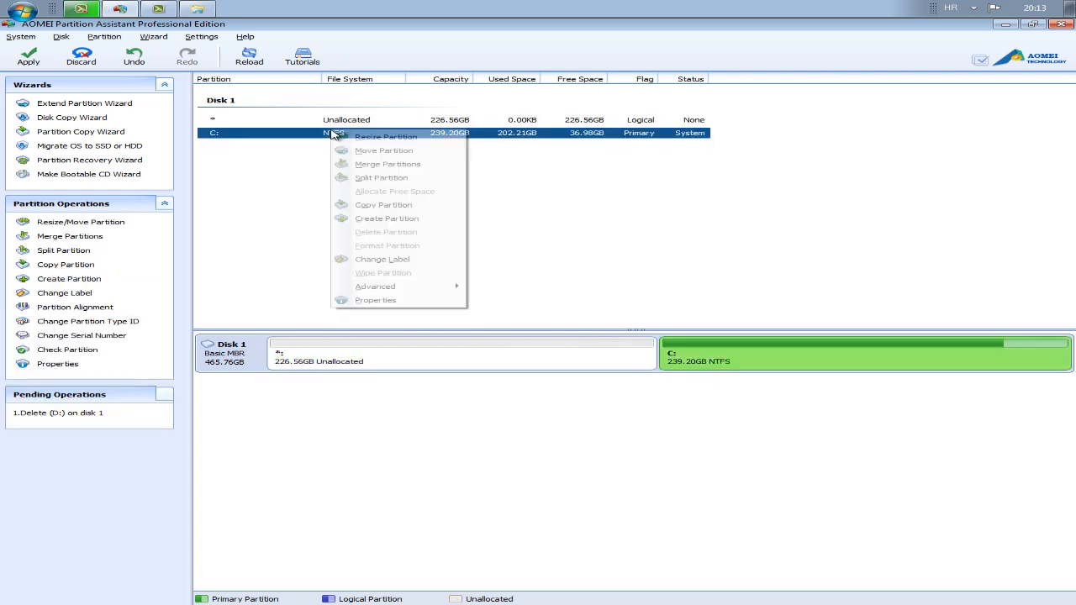
left_click(386, 165)
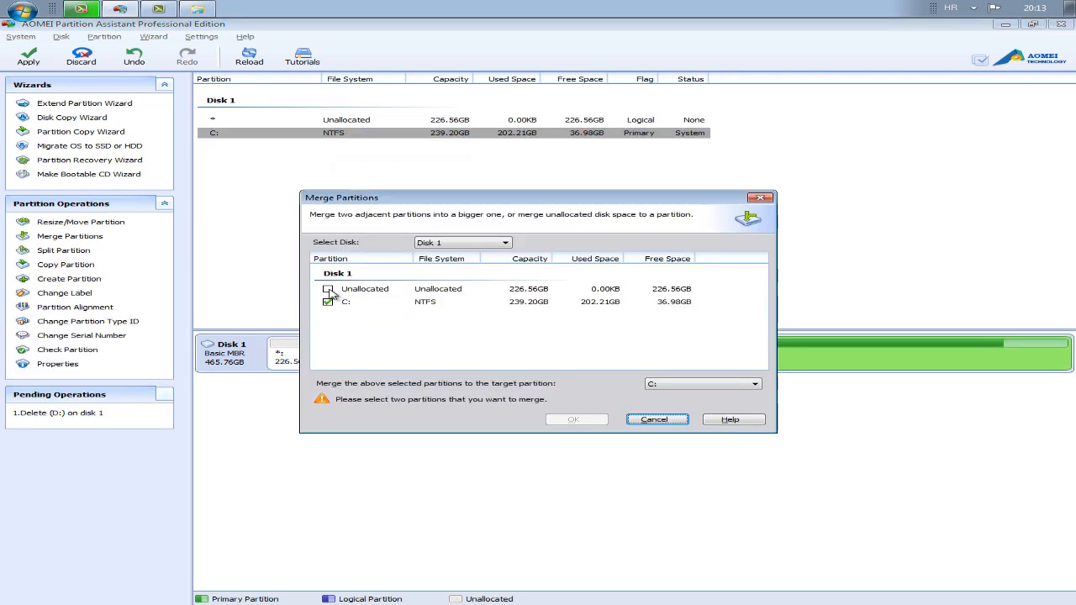
left_click(330, 289)
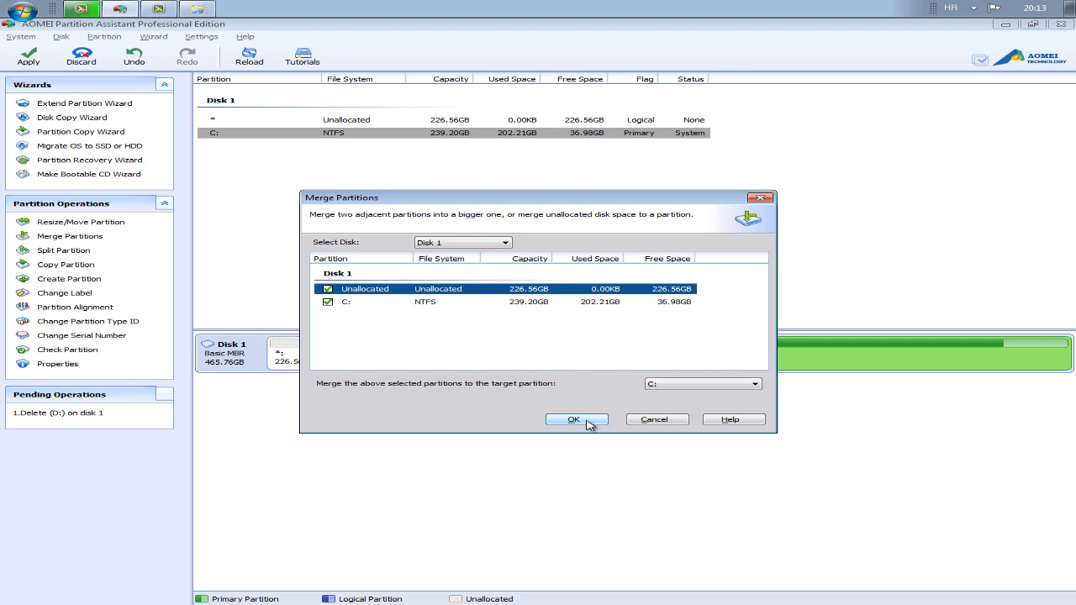
left_click(575, 420)
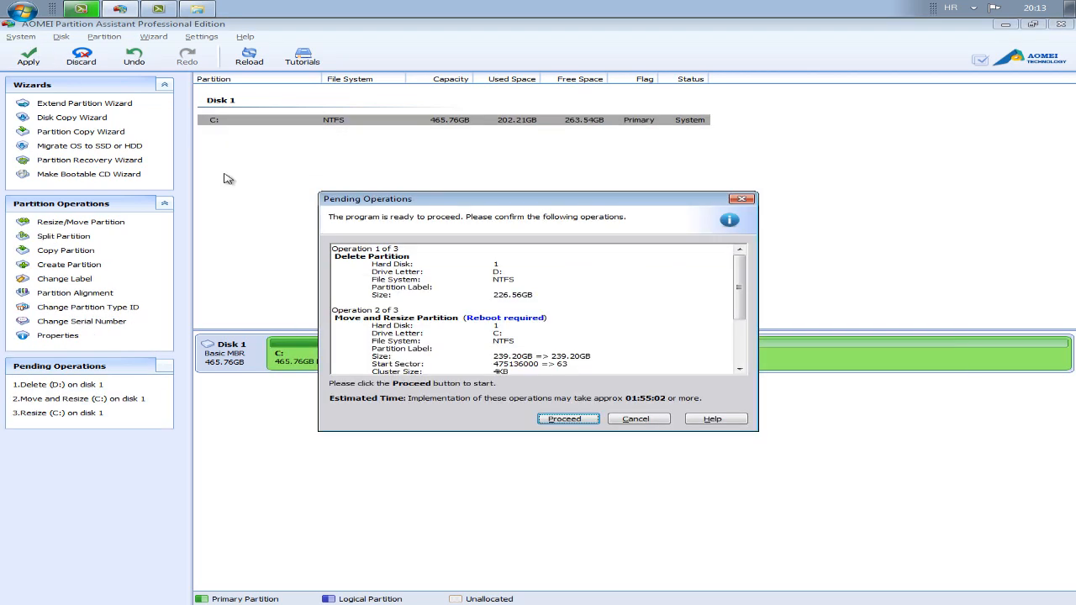
Step: Proceed with the three pending operations, then decline the restart so they stay pending
left_click(565, 418)
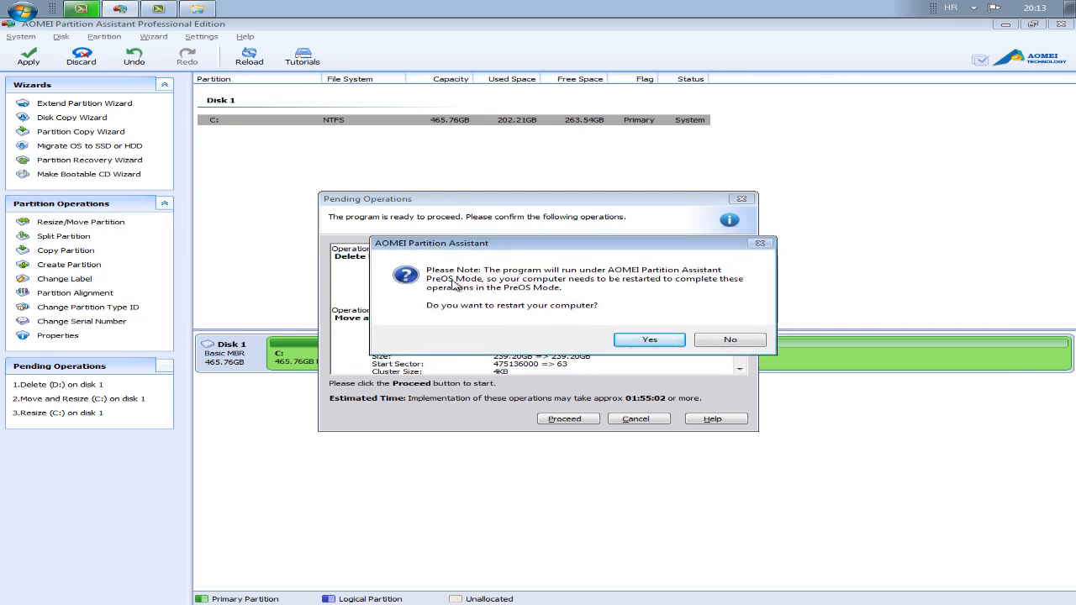
mouse_move(632, 356)
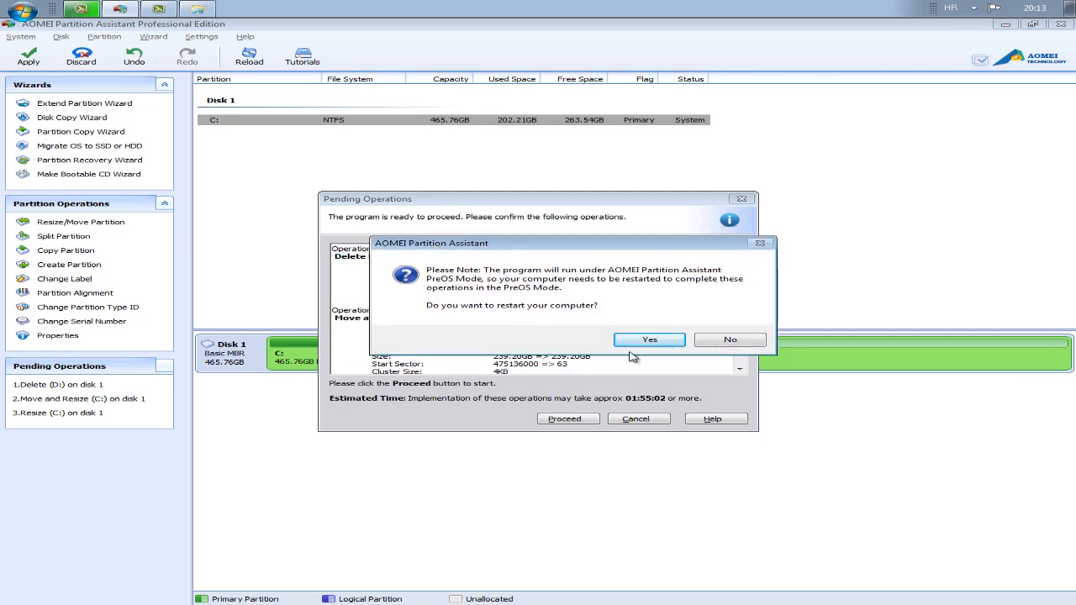
left_click(729, 340)
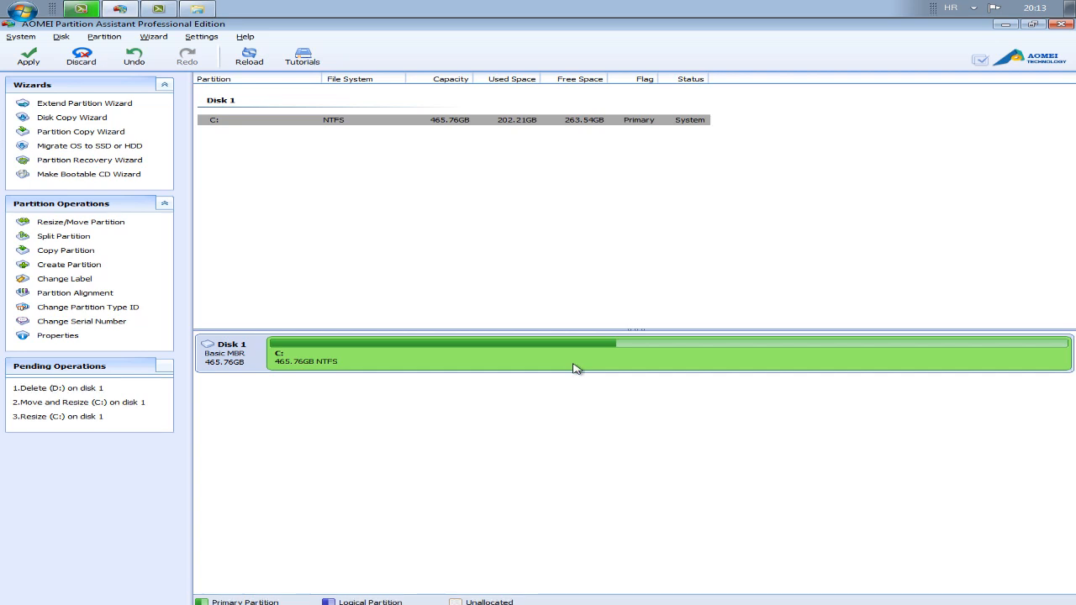
mouse_move(562, 370)
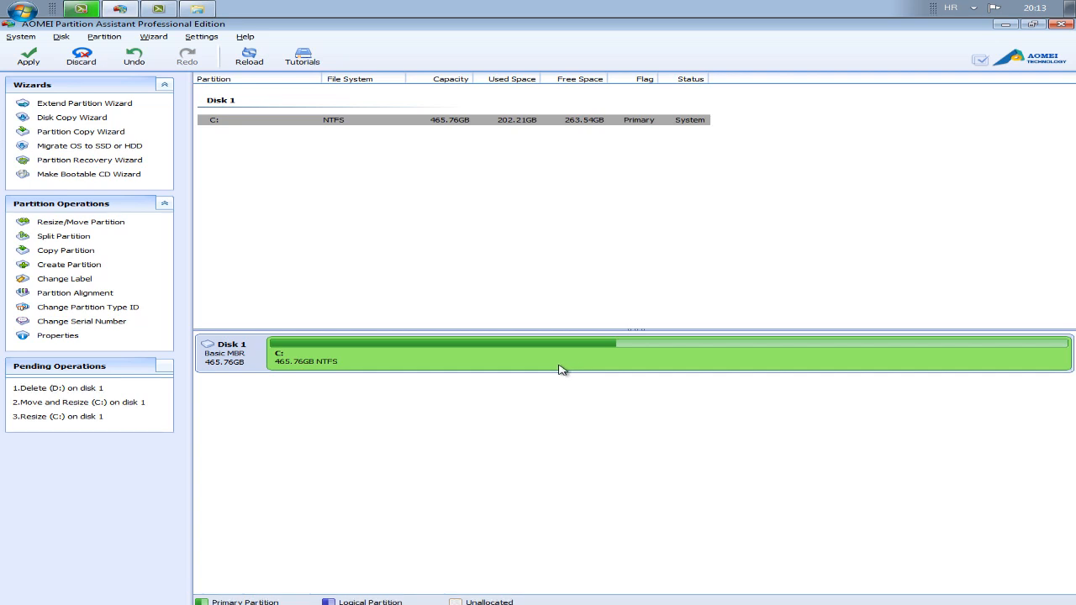